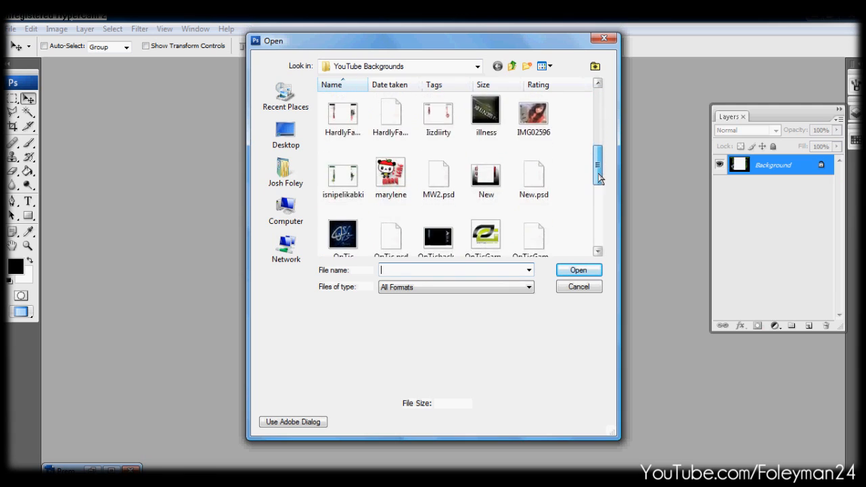
# Open templateNEW.psd from the YouTube Backgrounds folder.
pyautogui.scroll(-3)
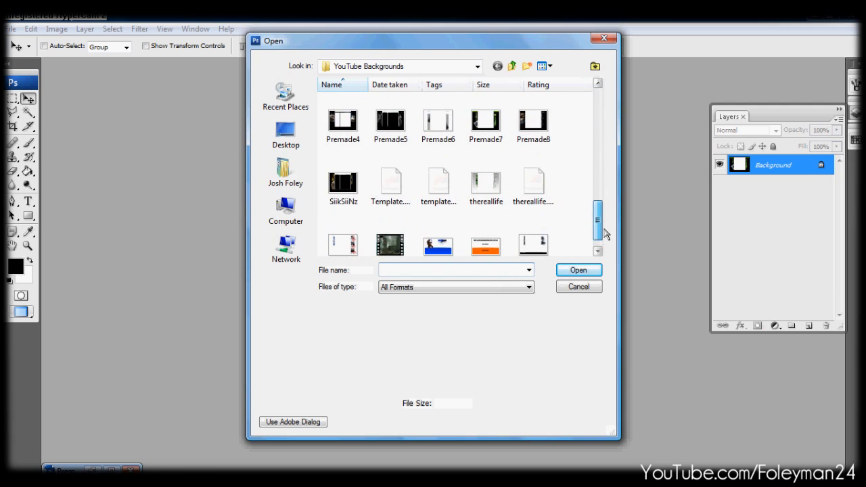
pyautogui.click(439, 183)
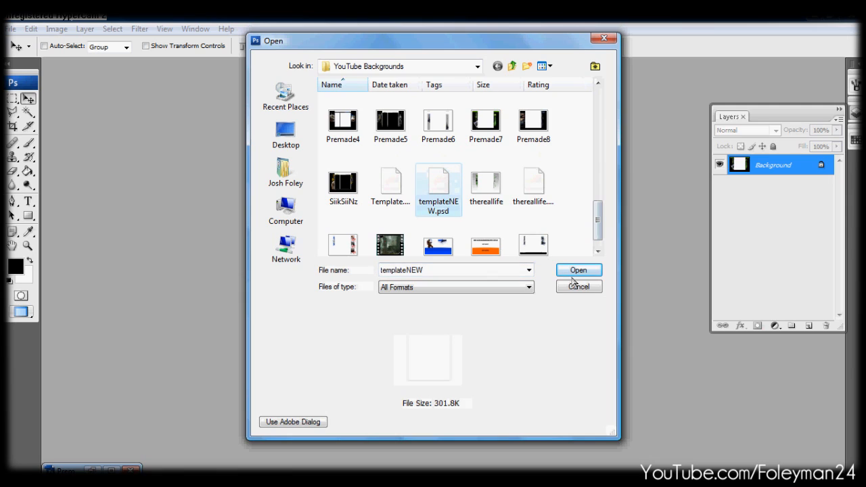
pyautogui.click(578, 270)
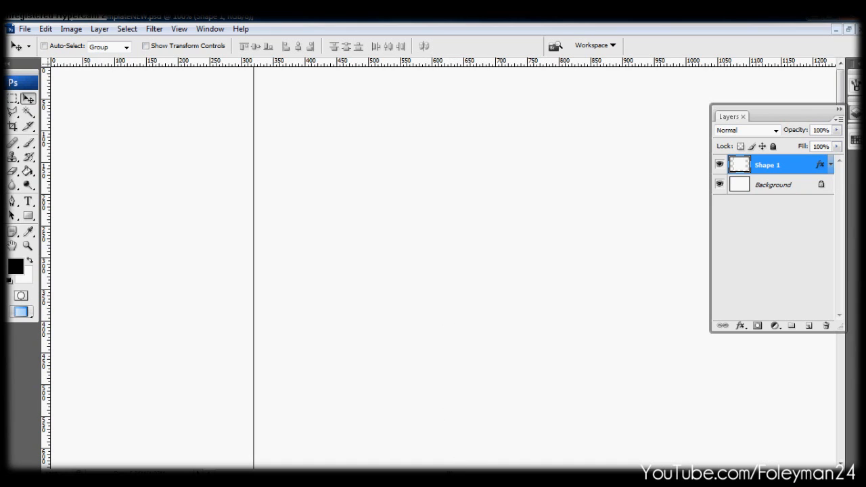
# Fill the left strip black and brush fractal swirls along its edge into the white area.
pyautogui.hscroll(3)
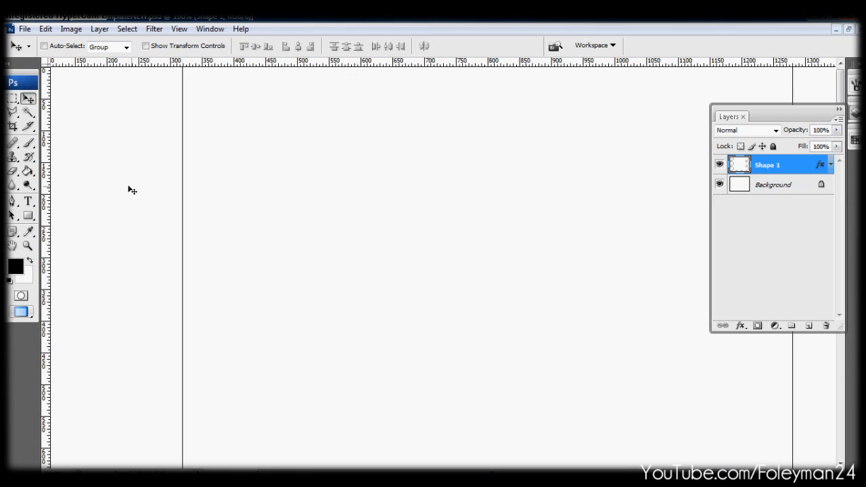
pyautogui.moveTo(87, 117)
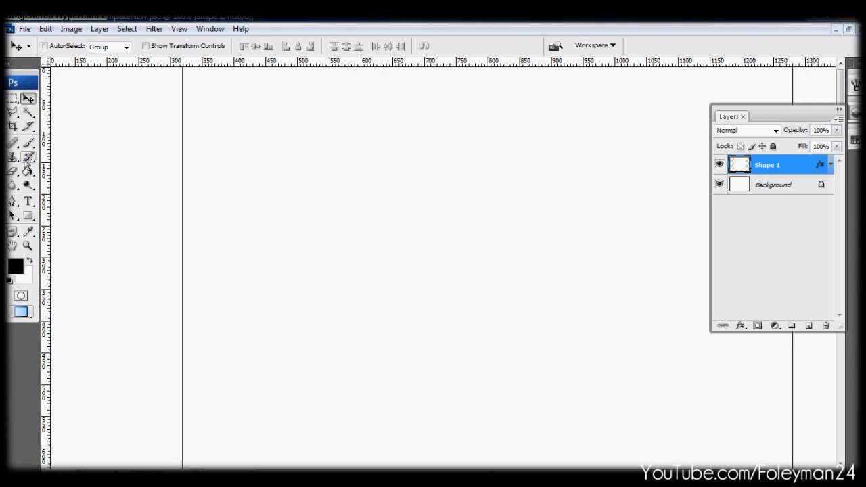
pyautogui.click(12, 143)
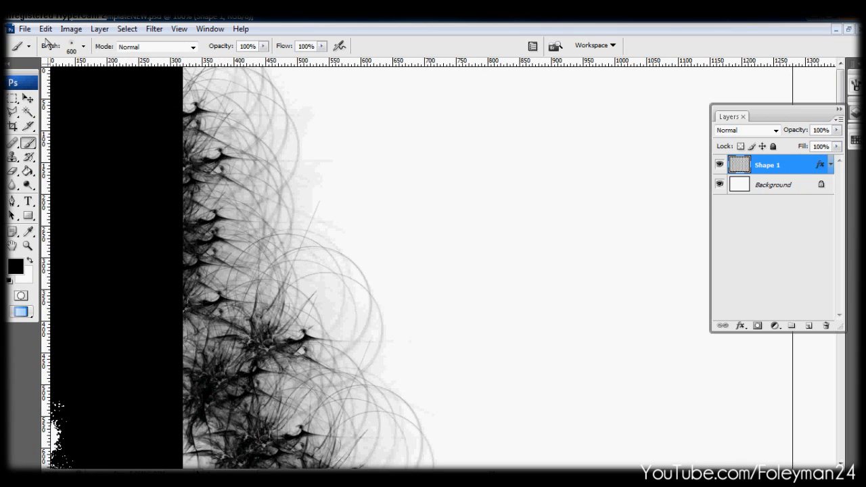
# Preview the black-and-swirl design in the Save for Web & Devices dialog.
pyautogui.click(25, 29)
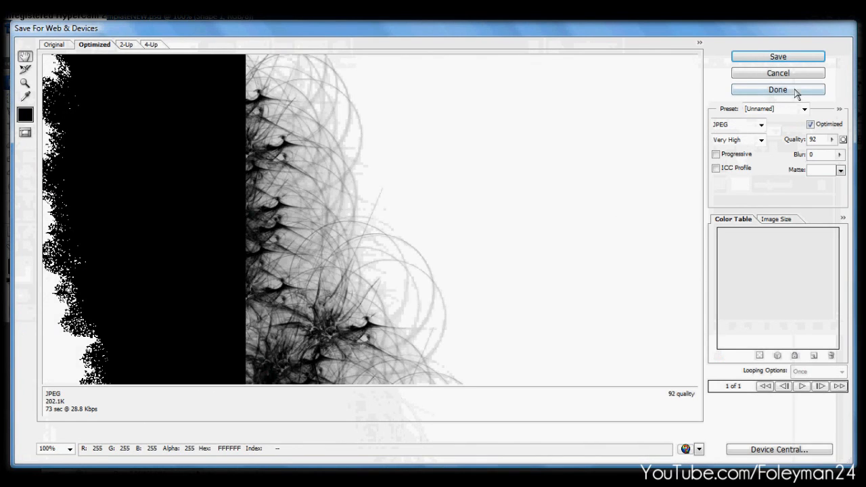
# Set the export format to JPEG at Maximum quality 100.
pyautogui.click(761, 125)
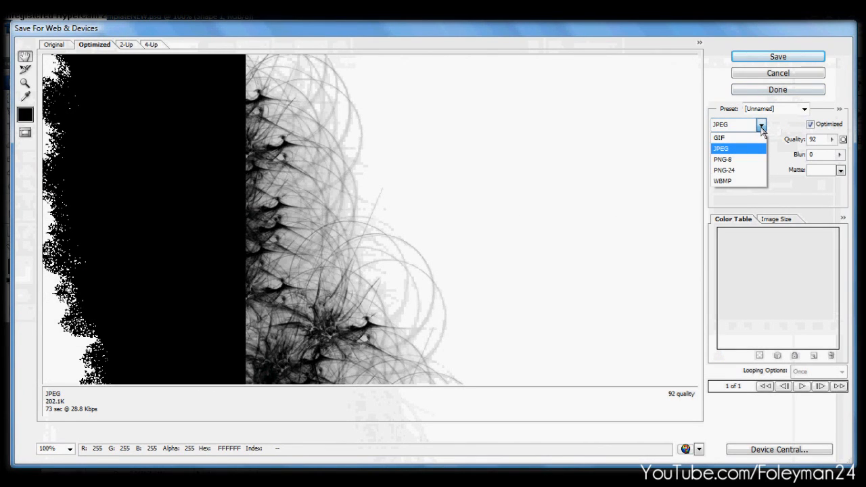
pyautogui.click(721, 148)
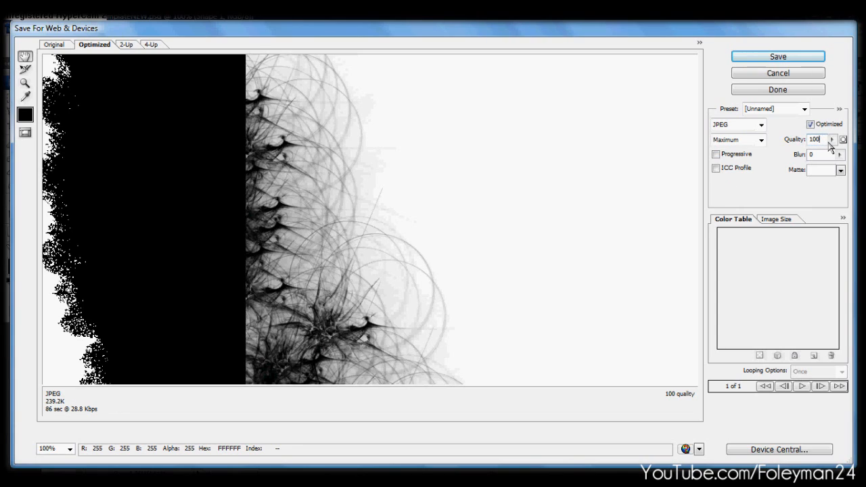
pyautogui.click(831, 139)
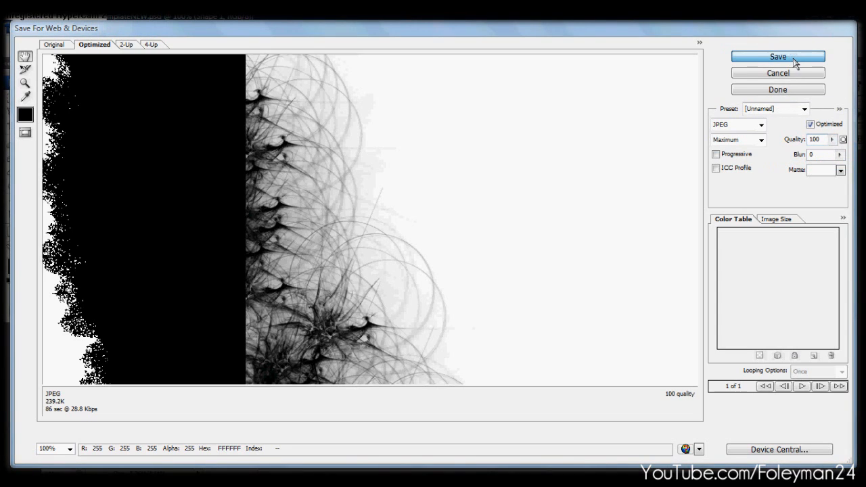
# Save the JPEG as templateNEW in the YouTube Backgrounds folder and finish the export.
pyautogui.click(777, 57)
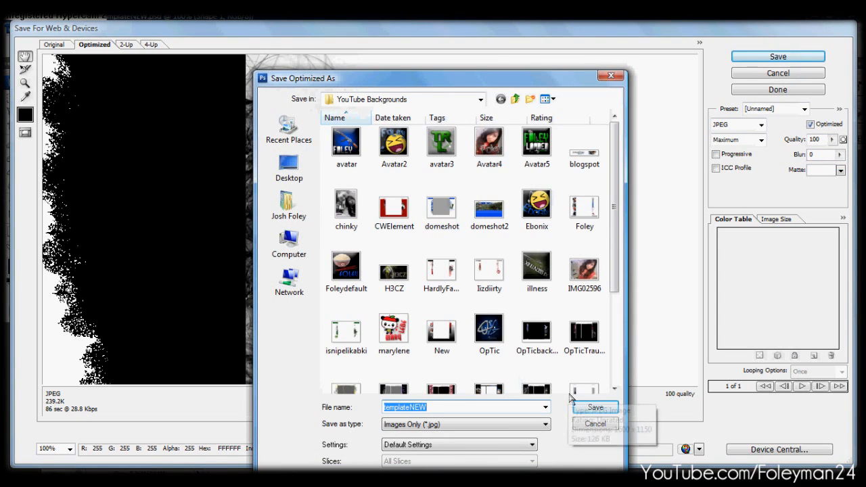
pyautogui.click(596, 406)
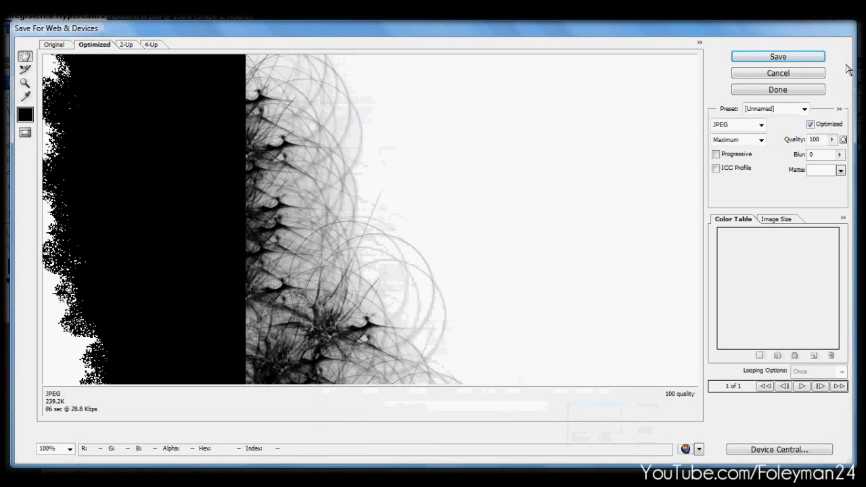
pyautogui.click(777, 90)
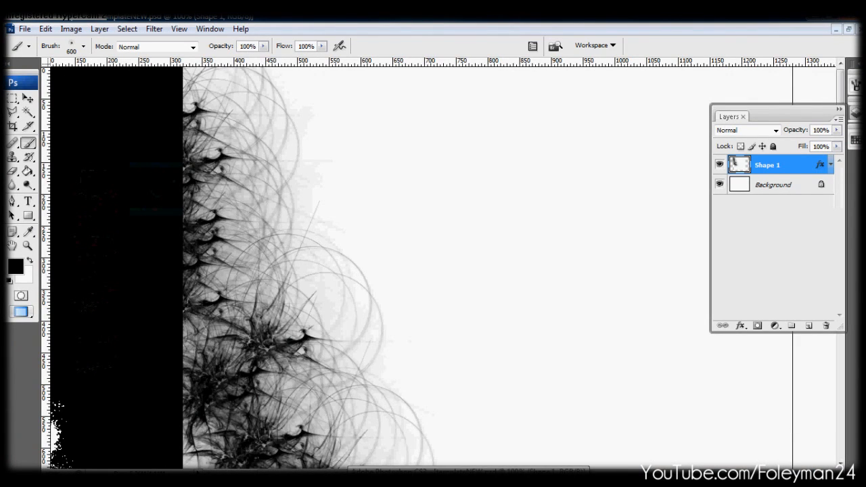
# Start a new document prefilled at 1366 x 768 pixels, 72 resolution, RGB.
pyautogui.click(24, 28)
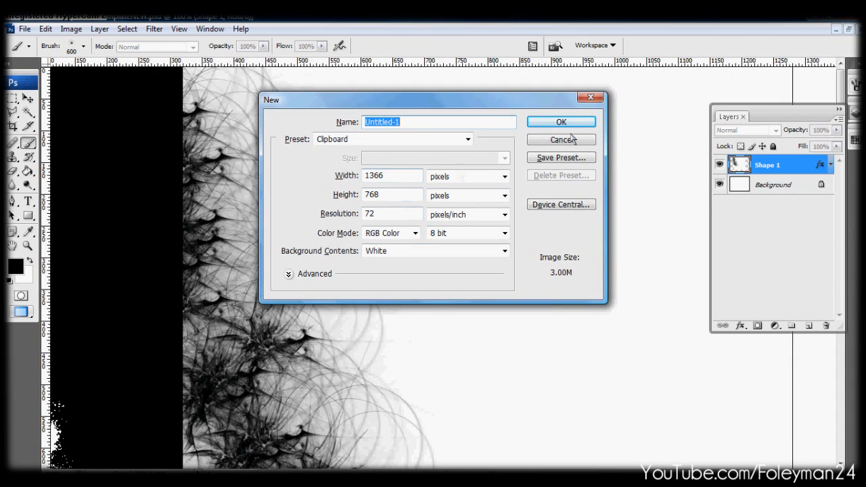
# Create the 1366 x 768 document and paste the YouTube channel screenshot into it.
pyautogui.click(560, 122)
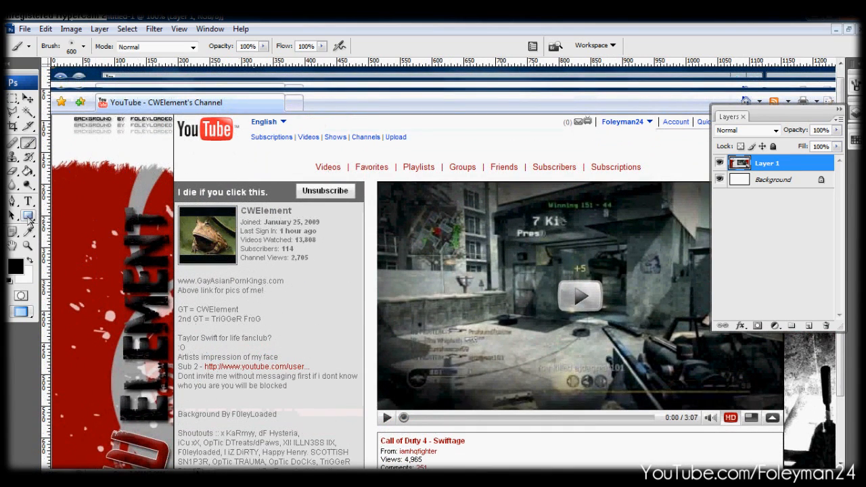
# Switch from the screenshot to the black-filled Xbox 360 dashboard template.
pyautogui.click(28, 217)
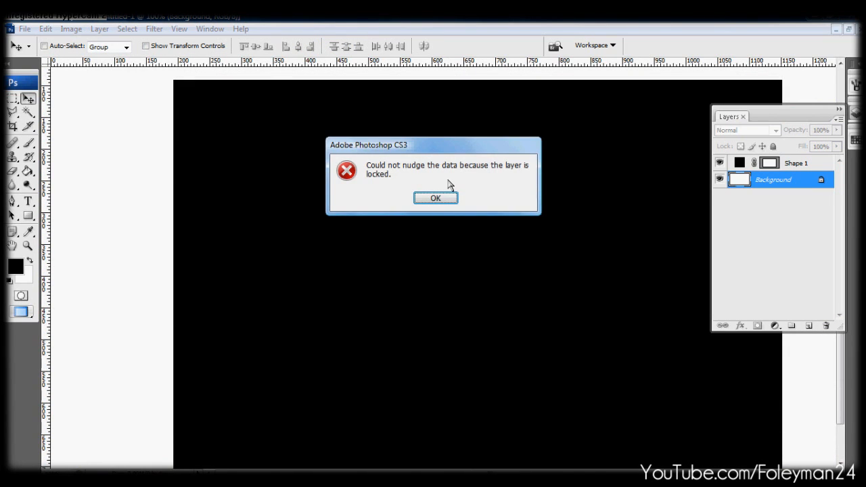
# Close Untitled-1 and discard its unsaved changes.
pyautogui.click(435, 198)
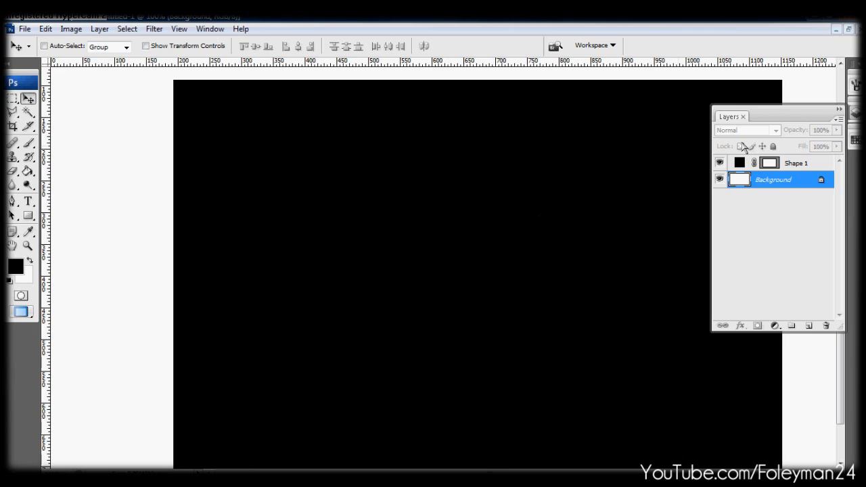
pyautogui.click(796, 163)
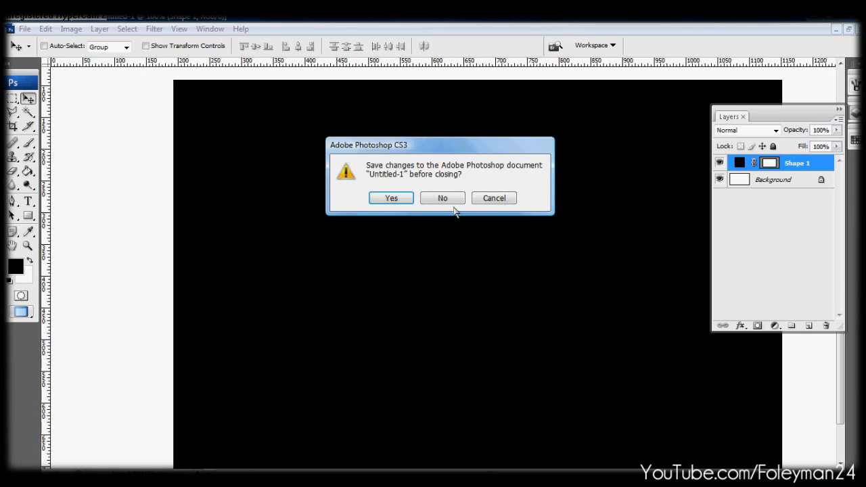
pyautogui.click(441, 198)
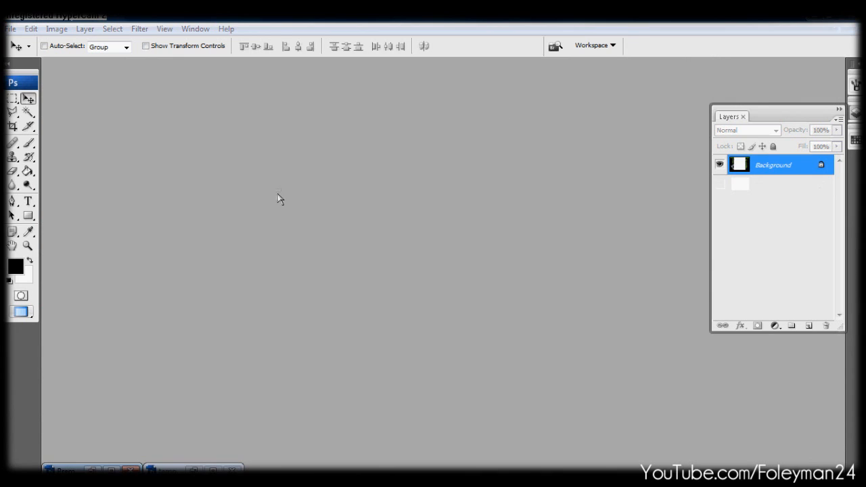
pyautogui.click(11, 29)
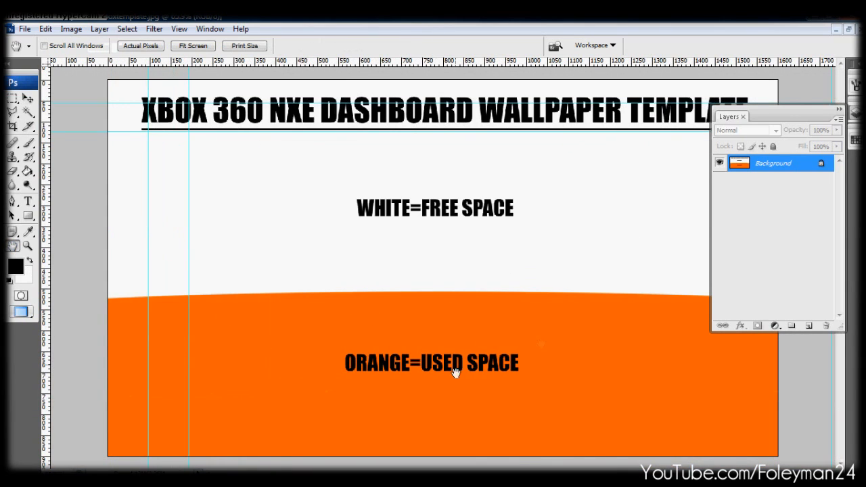
pyautogui.moveTo(494, 346)
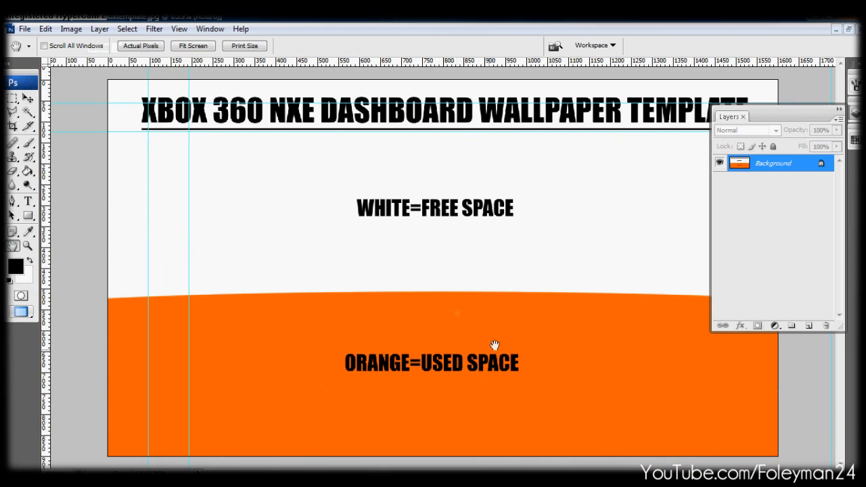
pyautogui.moveTo(550, 374)
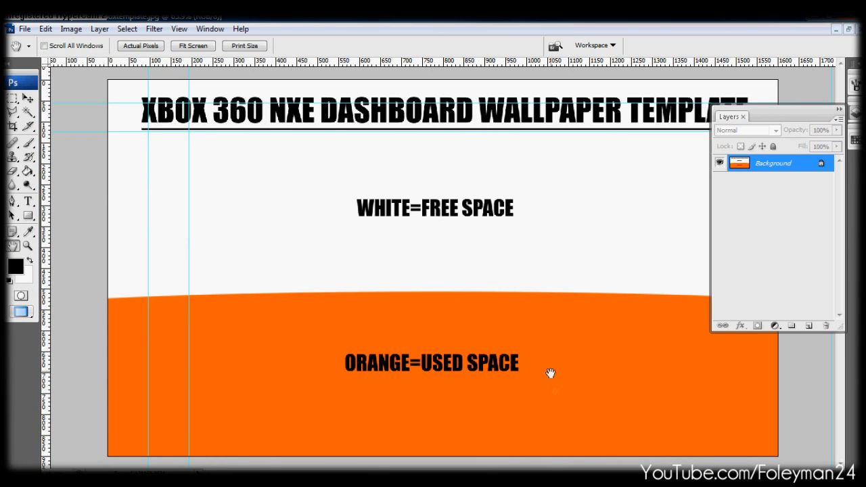
pyautogui.moveTo(282, 360)
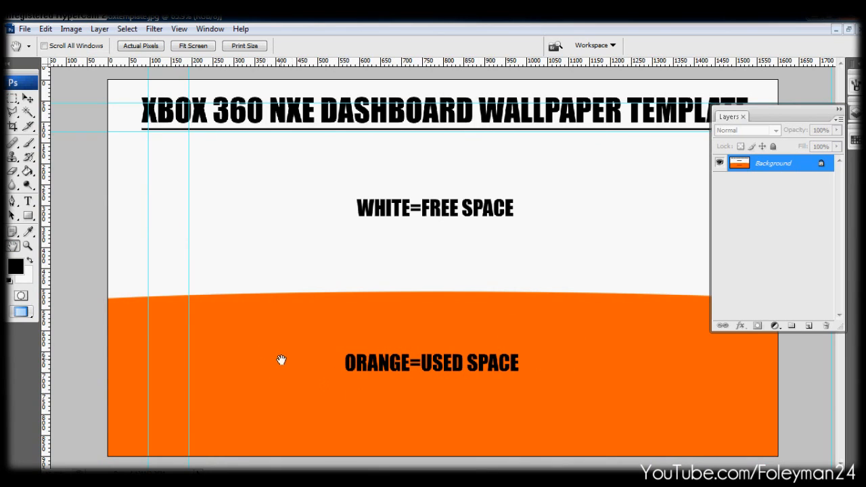
pyautogui.moveTo(631, 159)
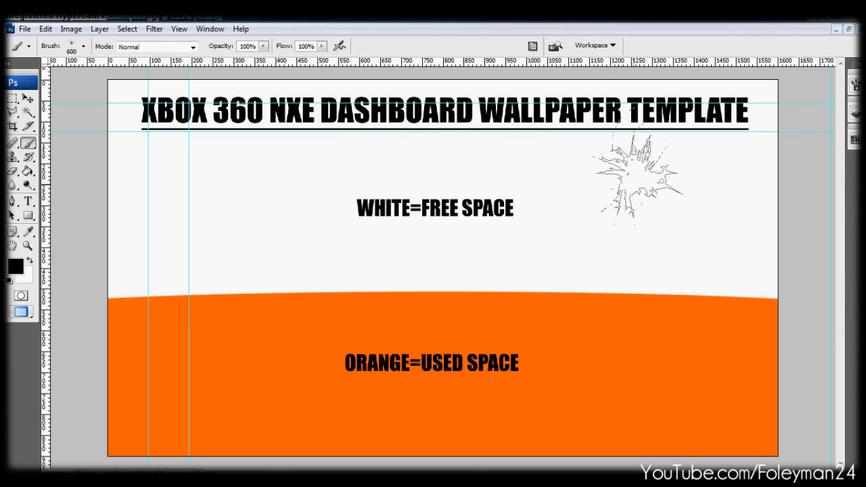
# Close xboxtemplate.jpg without saving changes, leaving an empty workspace.
pyautogui.click(11, 95)
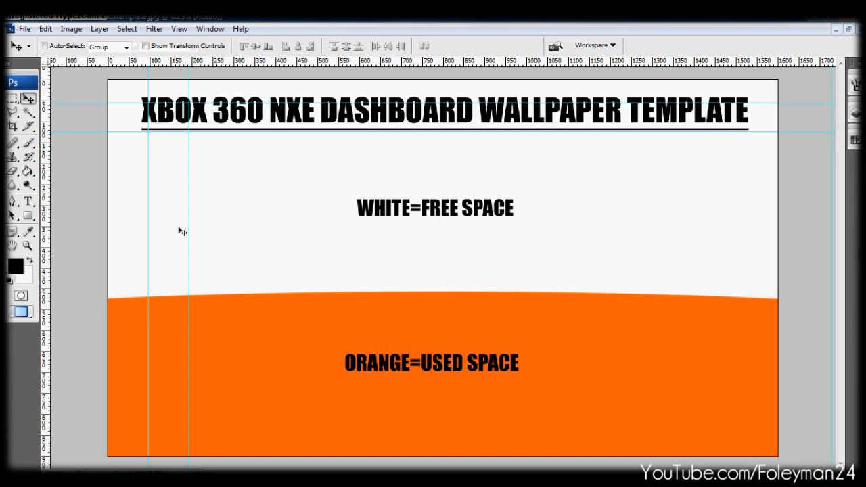
pyautogui.moveTo(138, 289)
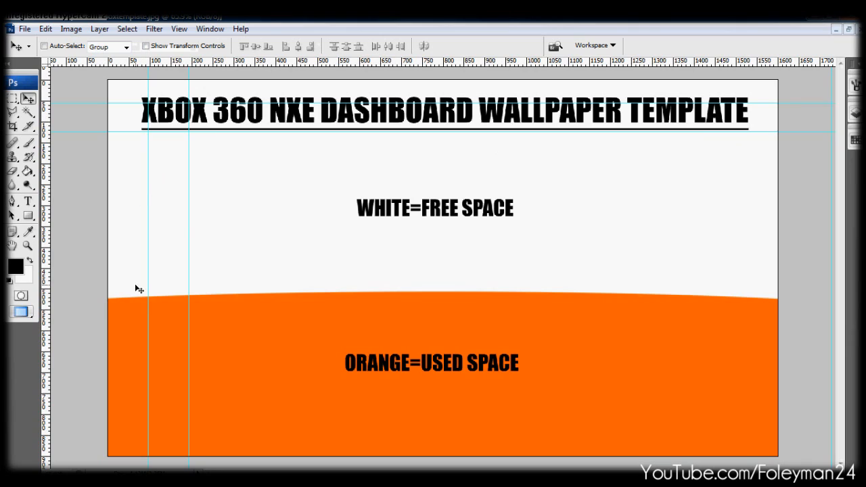
pyautogui.moveTo(180, 238)
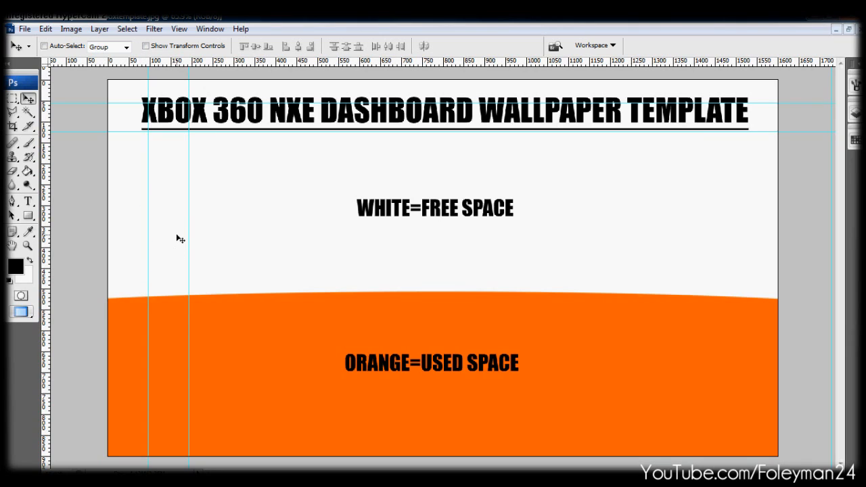
pyautogui.moveTo(476, 199)
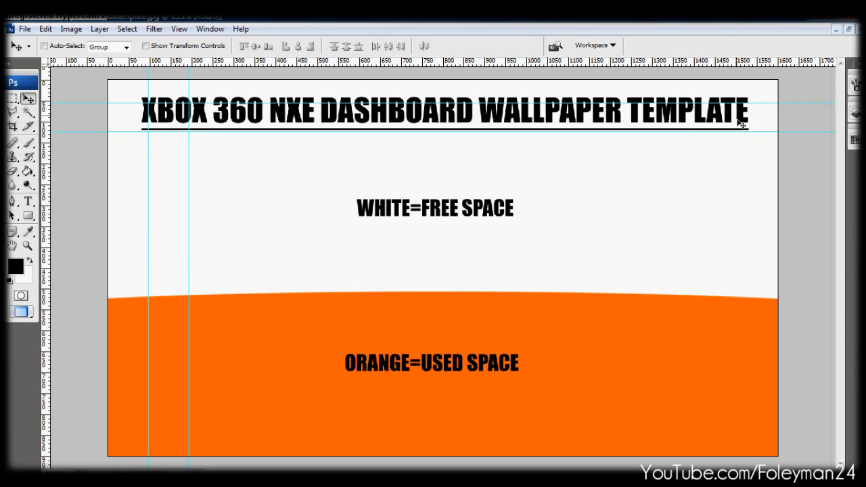
pyautogui.moveTo(663, 129)
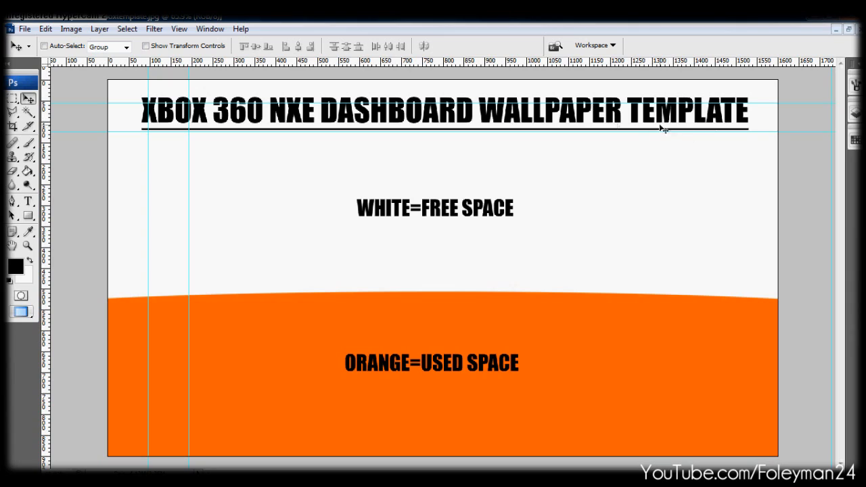
pyautogui.moveTo(264, 145)
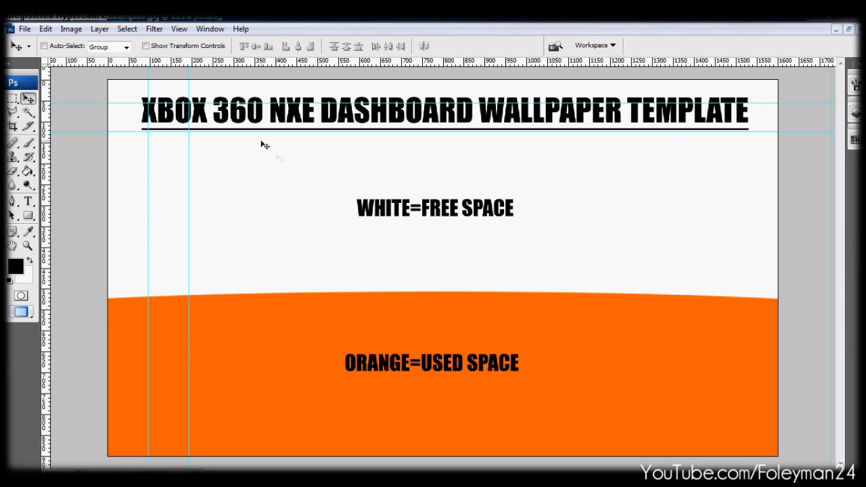
pyautogui.moveTo(517, 116)
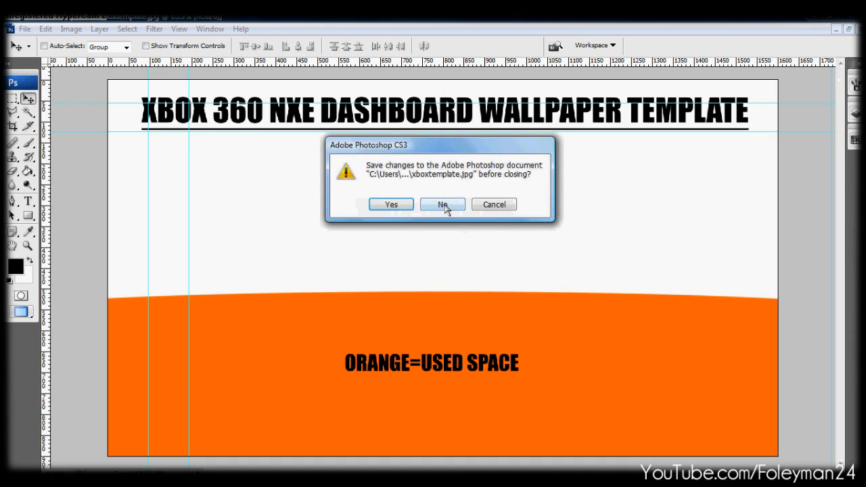
pyautogui.click(442, 203)
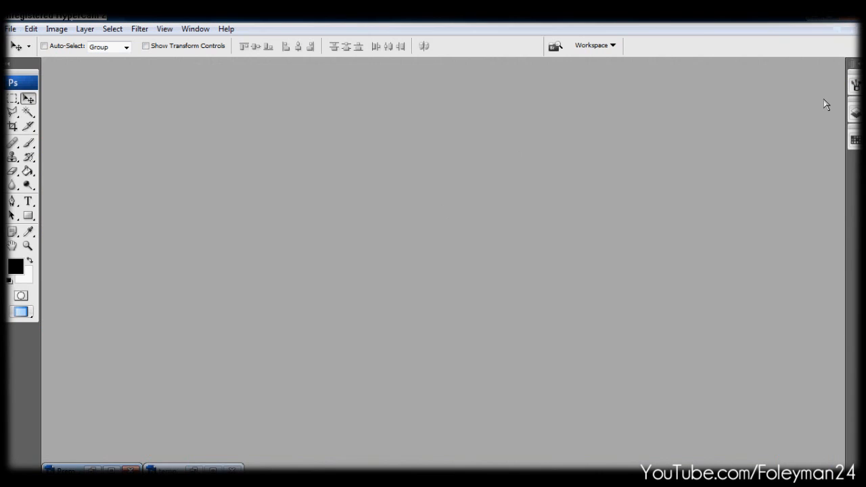